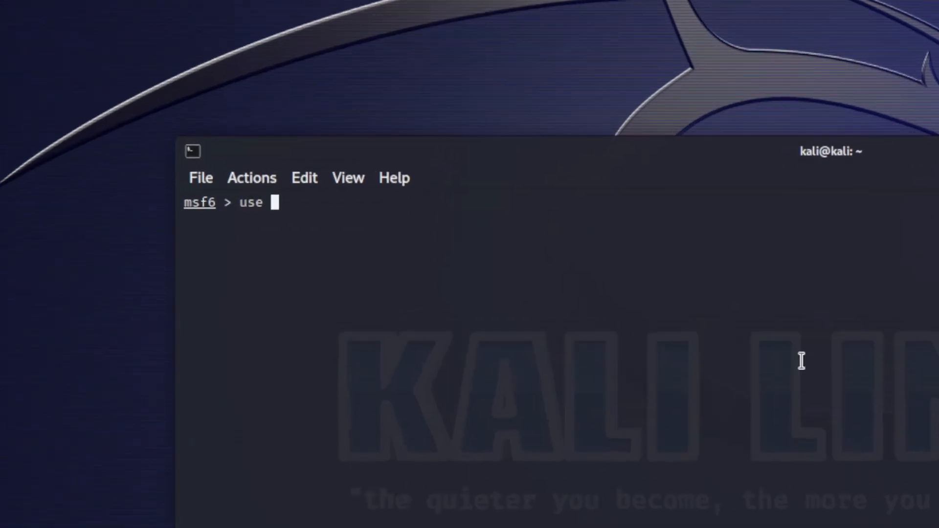
Load auxiliary/scanner/ssh/ssh_enumusers and query its module options
text(auxiliary/scanner/ssh/ssh_enumusers)
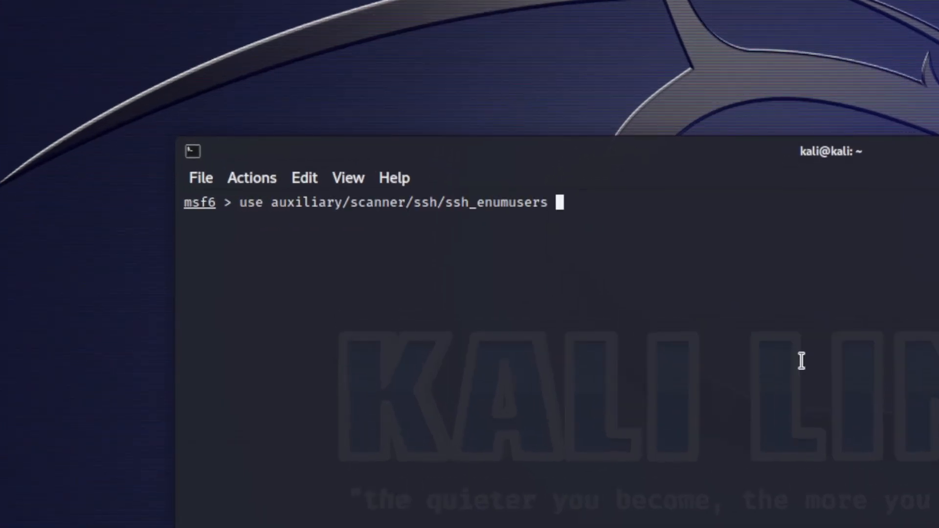
text(options)
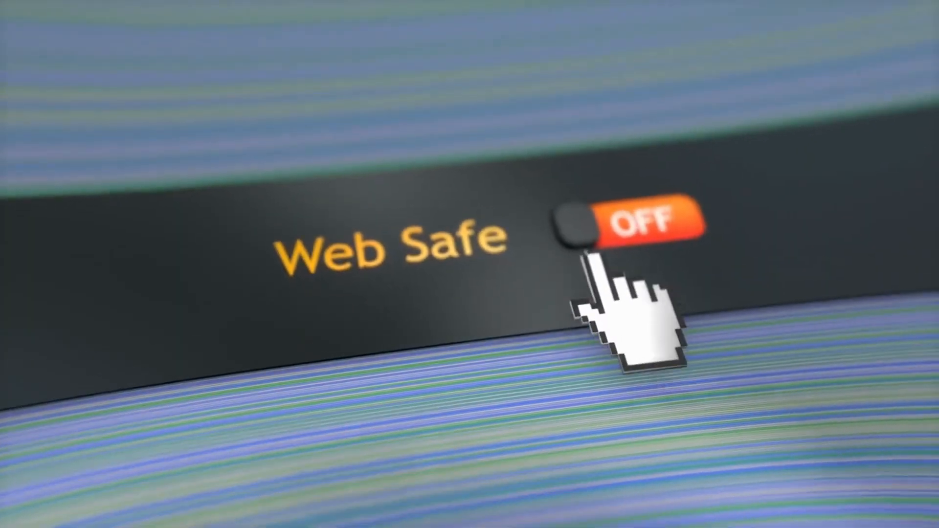
click(628, 227)
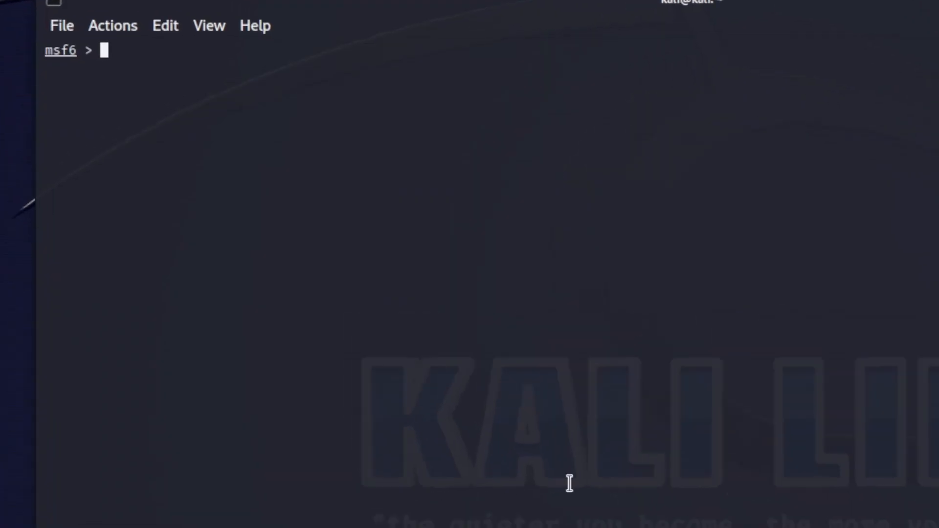
Load payload/windows/powershell_reverse_tcp and list its options showing LPORT 4444
text(use payload/windows/powershell_reverse_tcp)
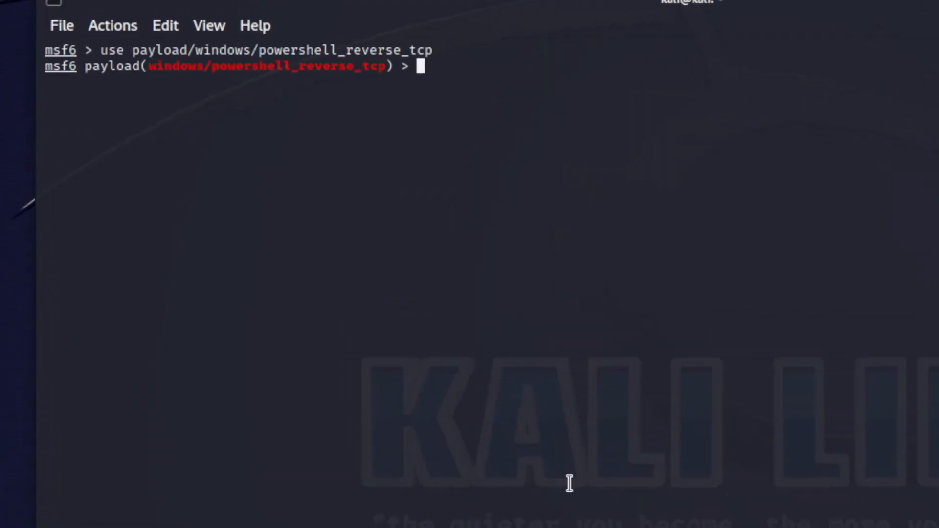
text(options)
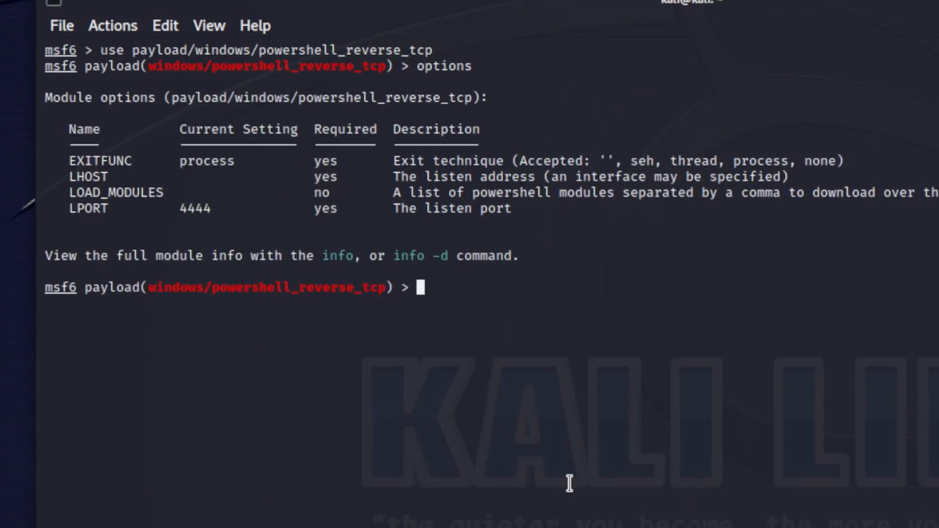